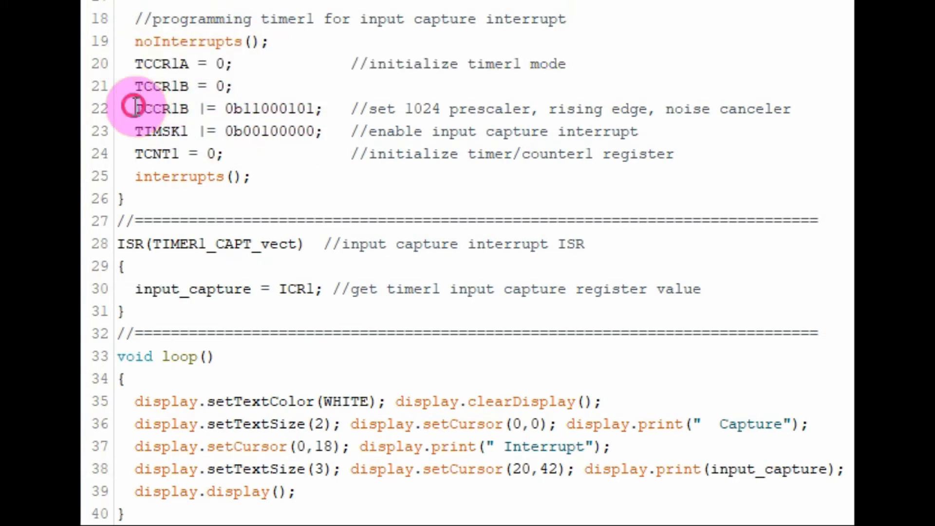
left_click_drag(135, 108, 792, 108)
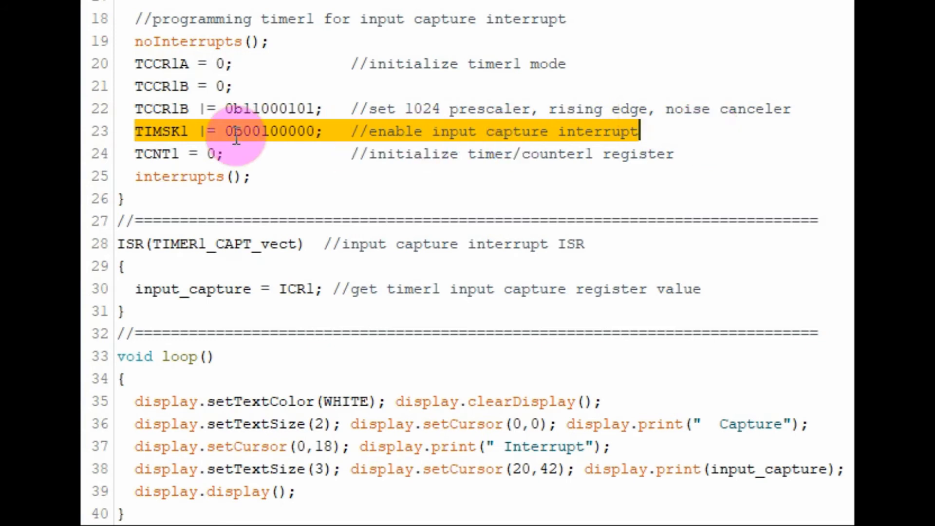
left_click(214, 154)
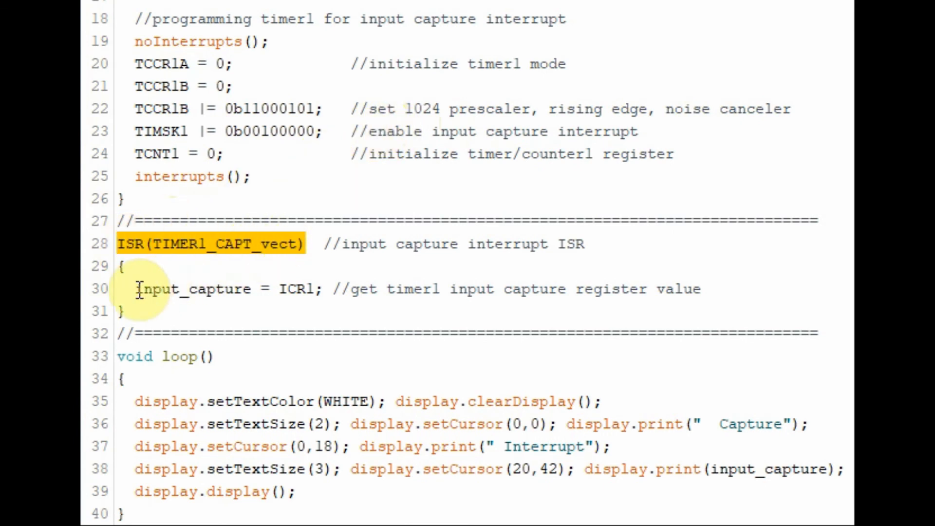
left_click_drag(137, 289, 322, 288)
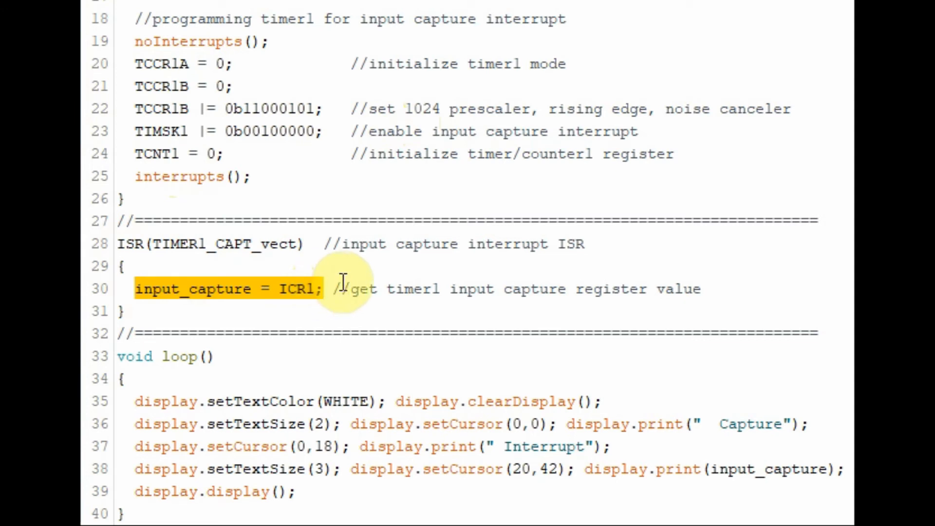
left_click(325, 288)
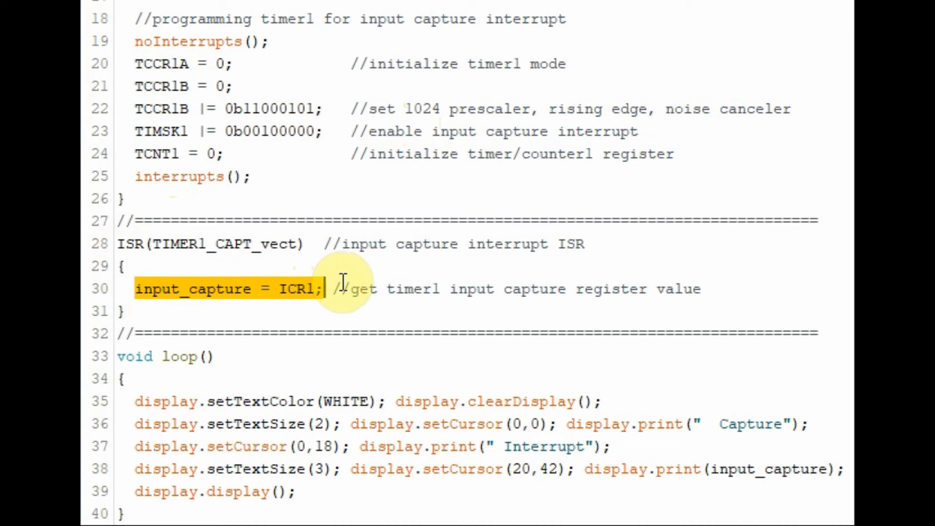
mouse_move(148, 400)
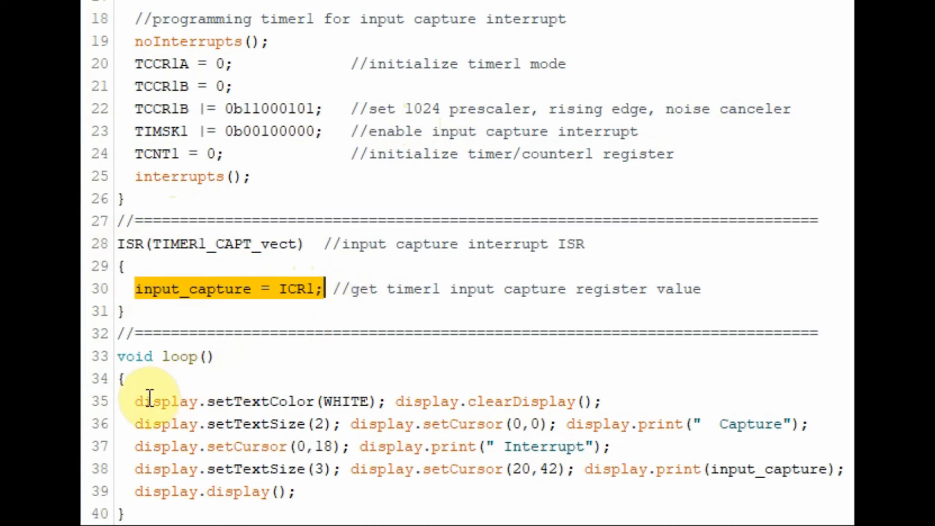
left_click_drag(149, 400, 298, 491)
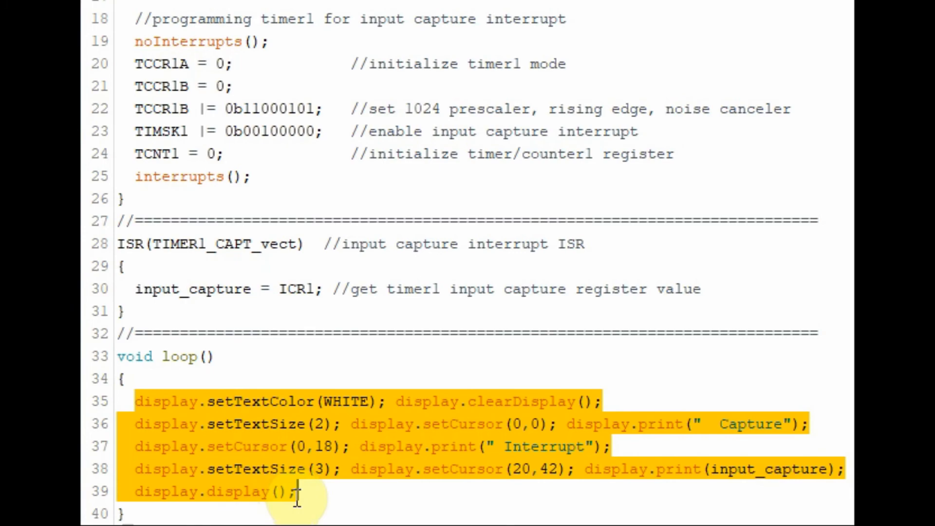